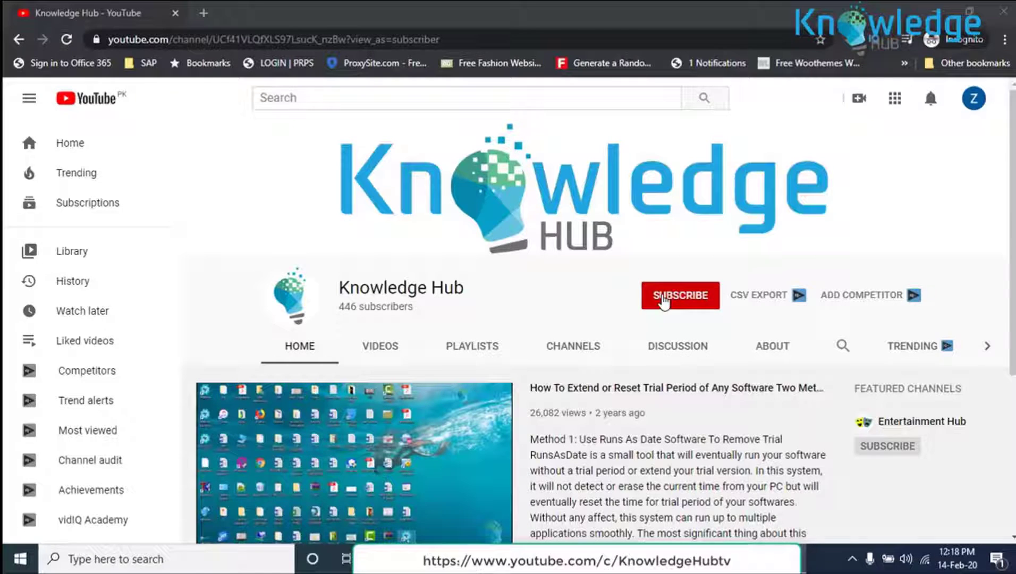
# Subscribe to Knowledge Hub on YouTube and turn on its notification bell.
pyautogui.click(679, 296)
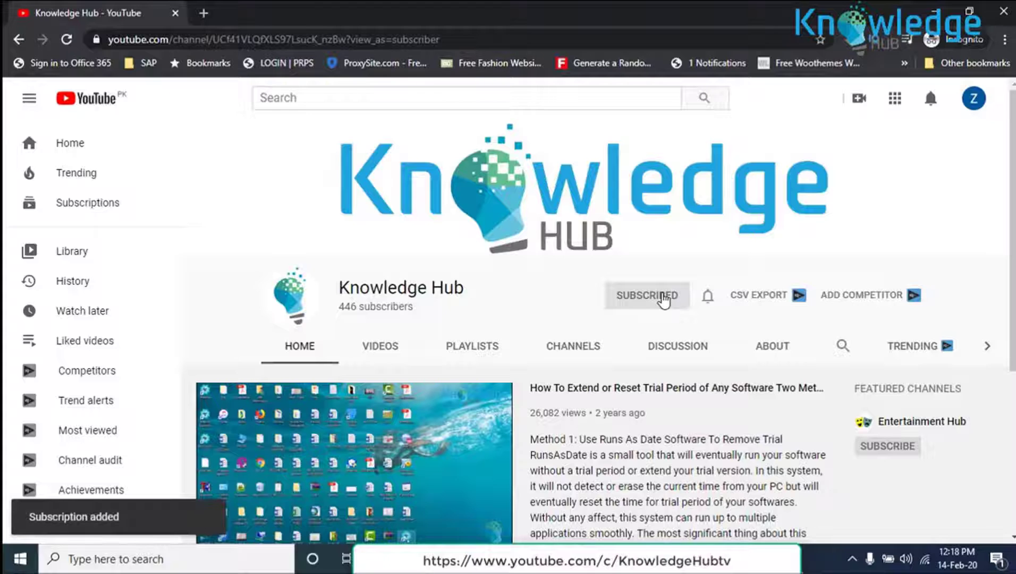
pyautogui.click(708, 296)
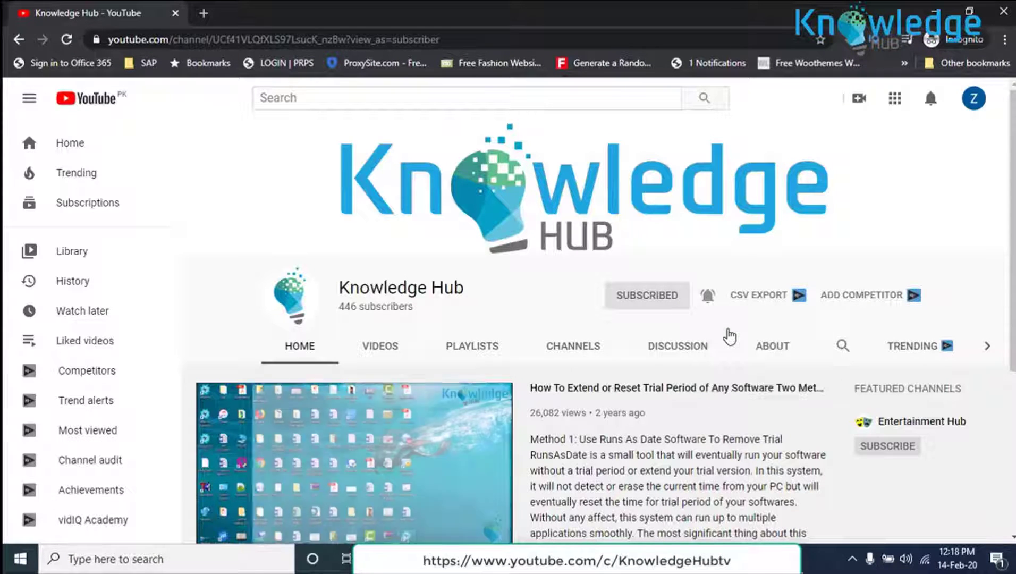
pyautogui.click(708, 295)
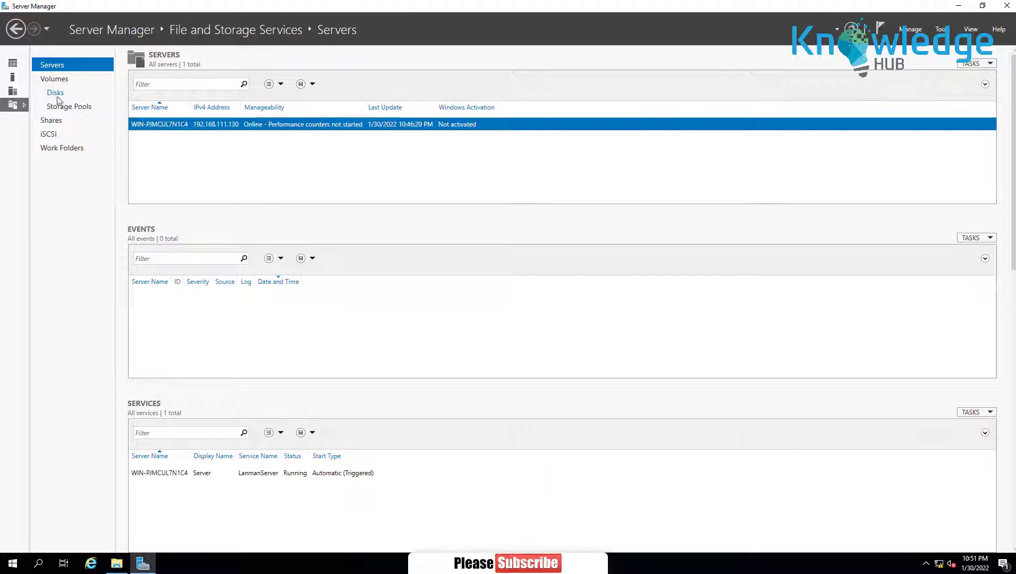
# Review the 90 GB disk and C: volume actions in Server Manager, then close it.
pyautogui.click(55, 92)
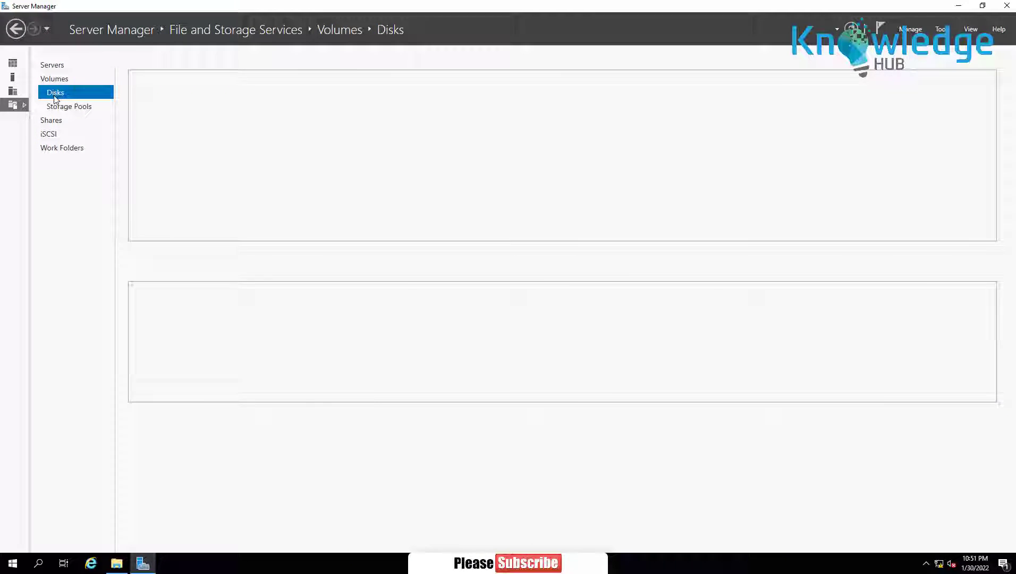
pyautogui.click(55, 92)
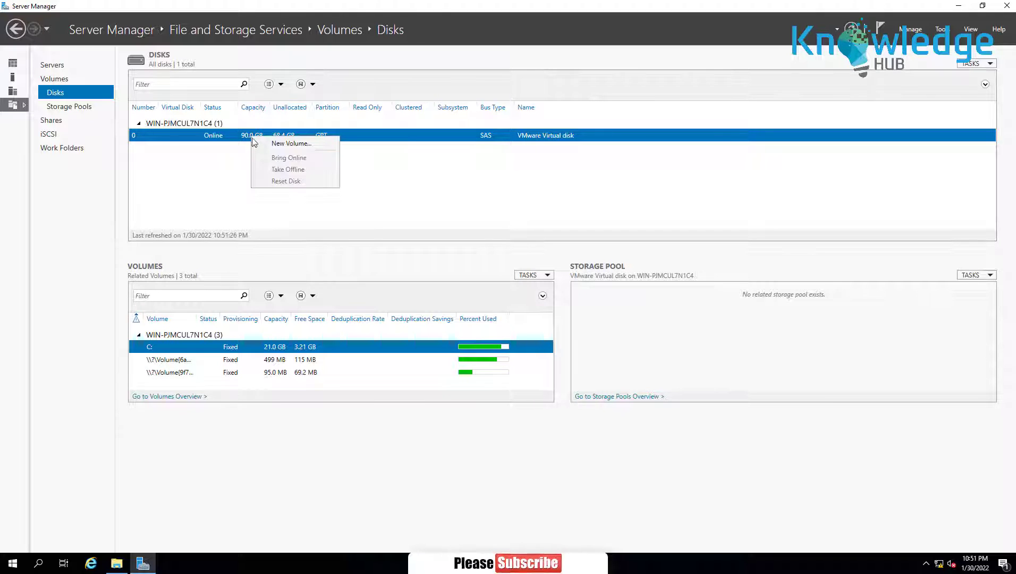
pyautogui.rightClick(149, 347)
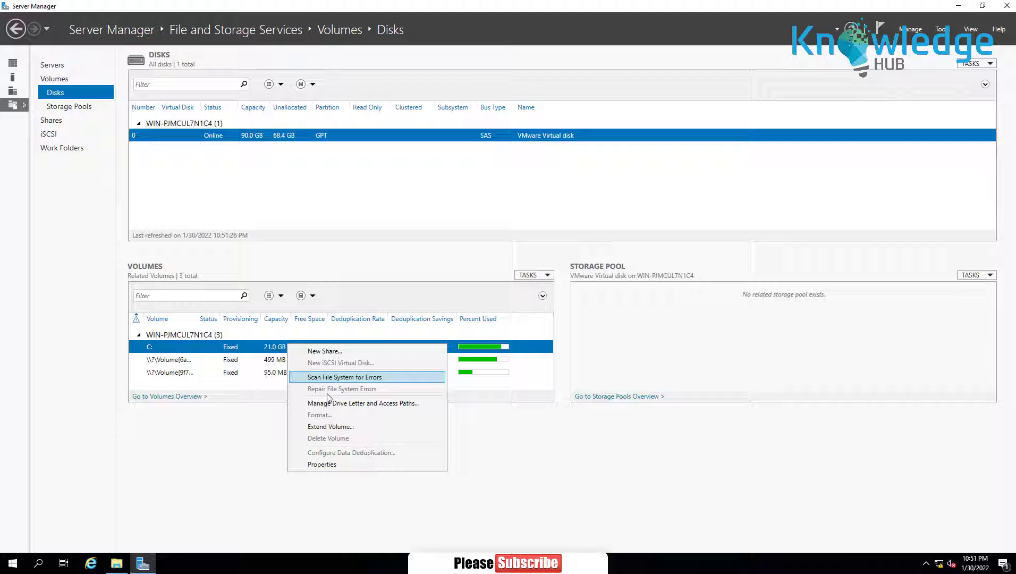
pyautogui.moveTo(330, 426)
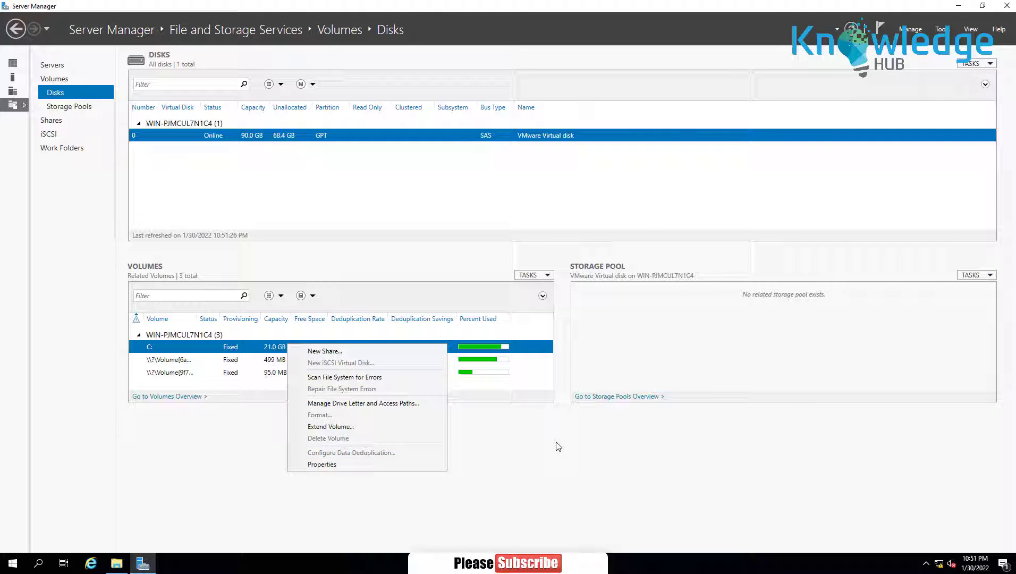
pyautogui.click(301, 478)
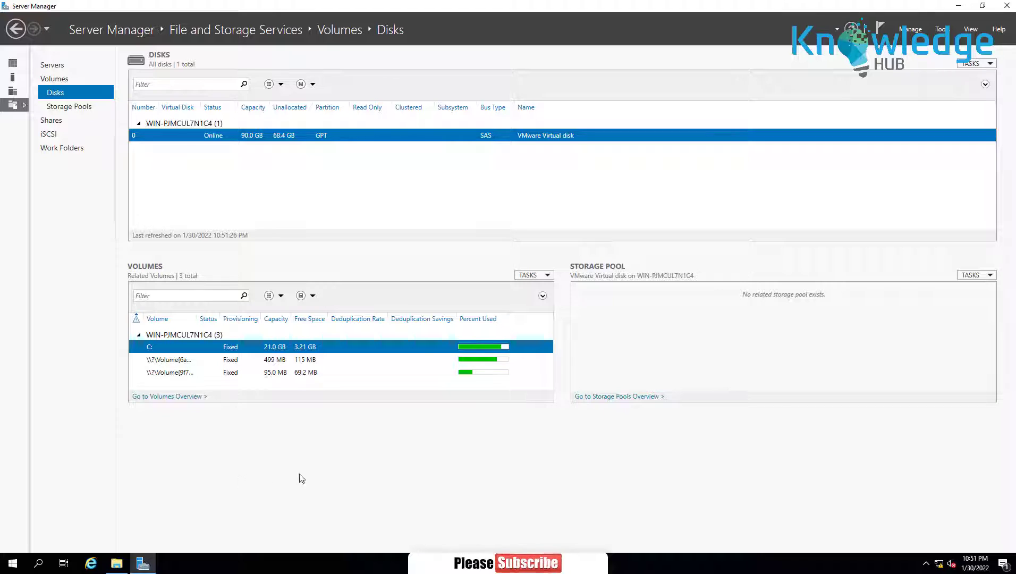
pyautogui.moveTo(1005, 11)
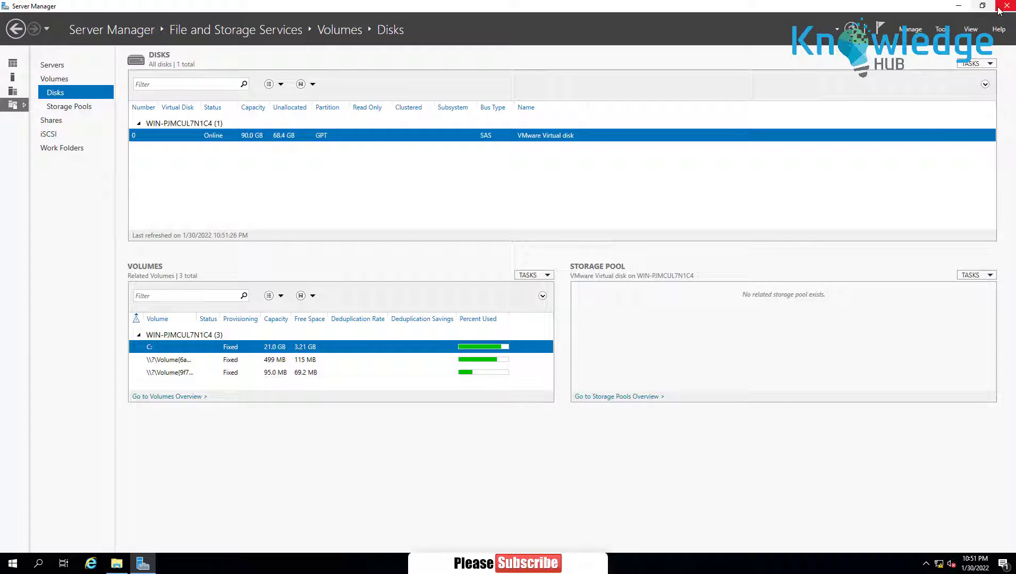
pyautogui.click(1005, 6)
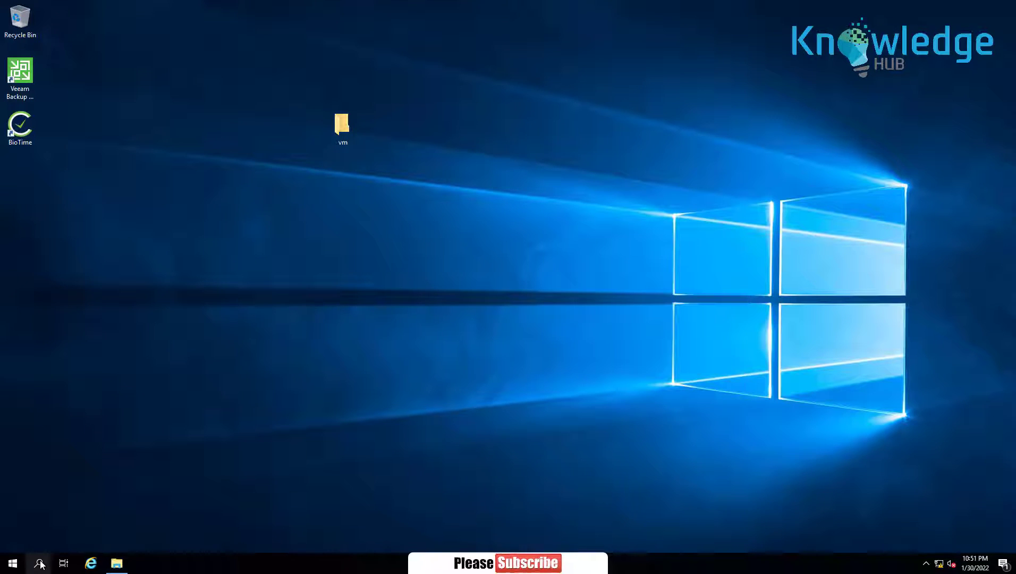
# Launch Computer Management from Start and select Disk Management under Storage.
pyautogui.click(39, 563)
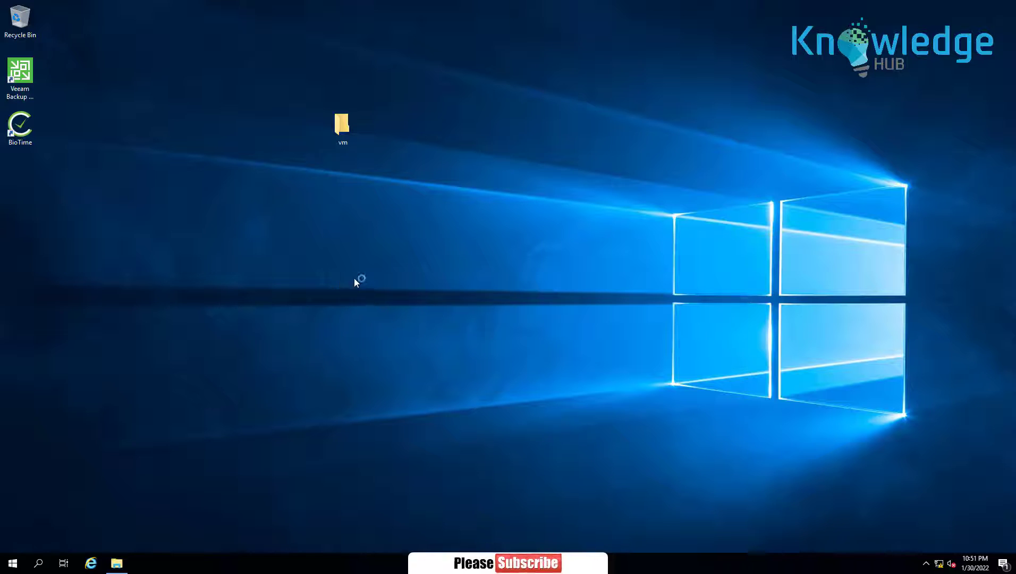
pyautogui.moveTo(579, 344)
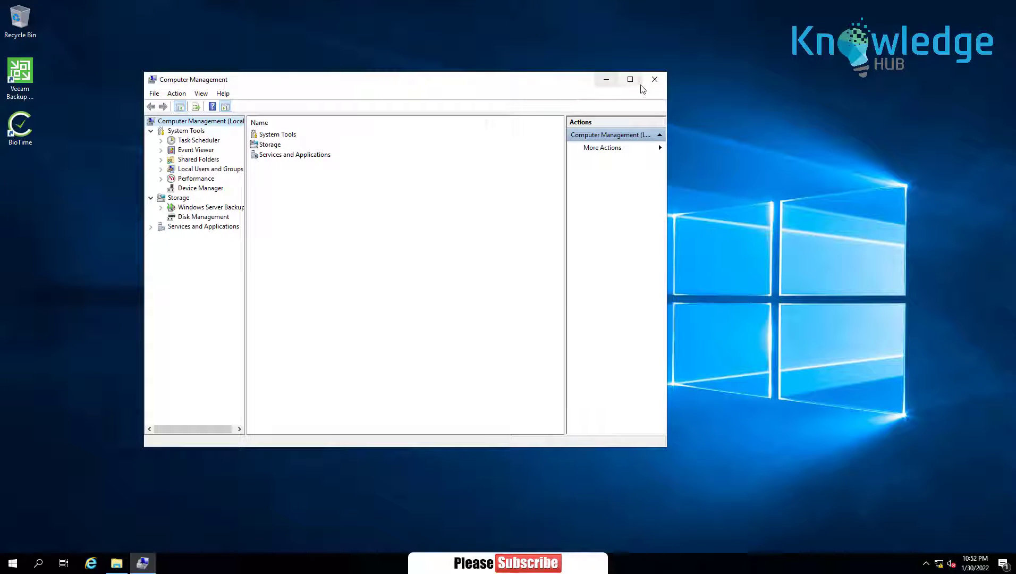
pyautogui.click(204, 216)
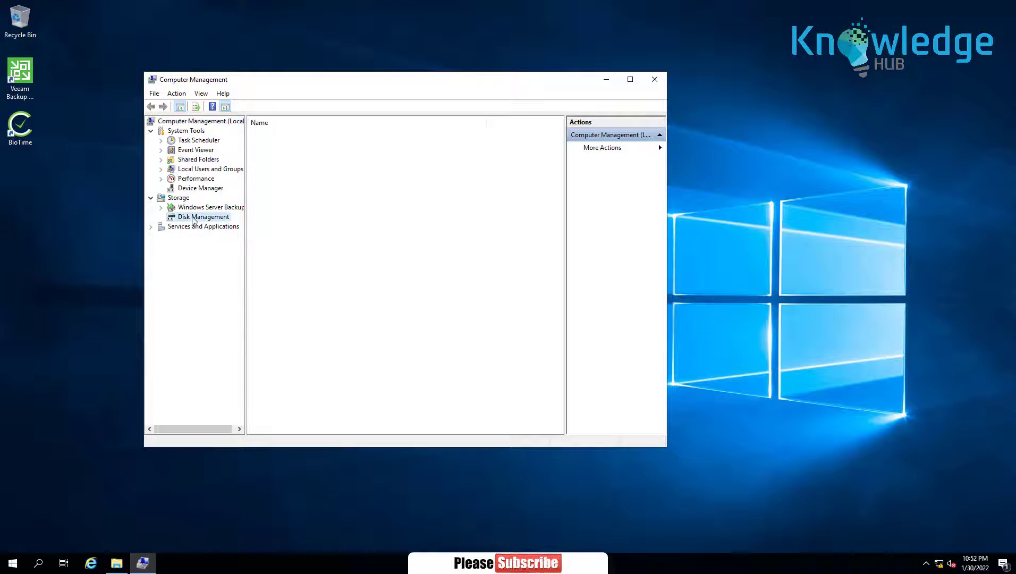
# Extend C: with all 69999 MB of unallocated space, reaching 89.40 GB.
pyautogui.click(203, 216)
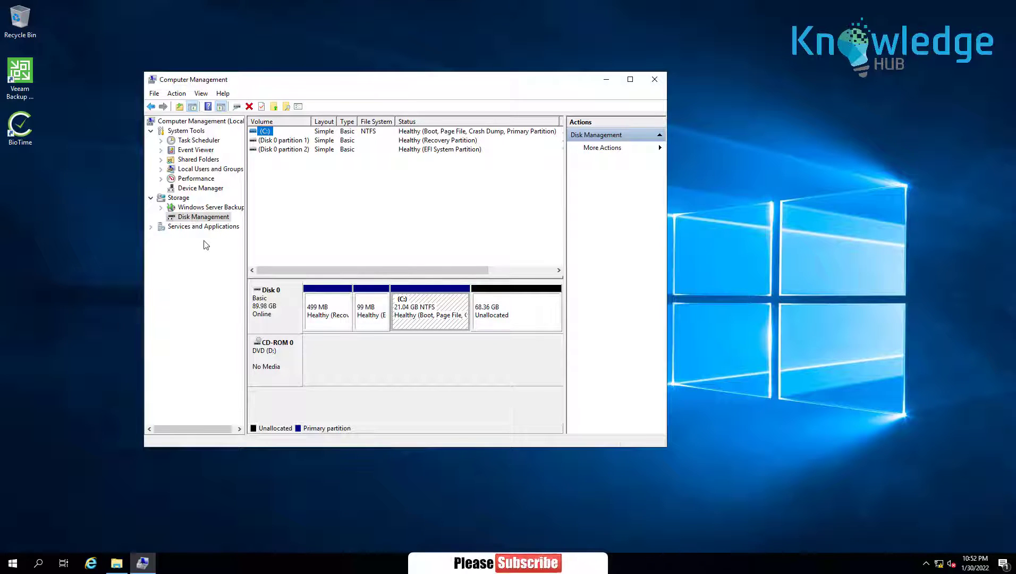
pyautogui.moveTo(460, 398)
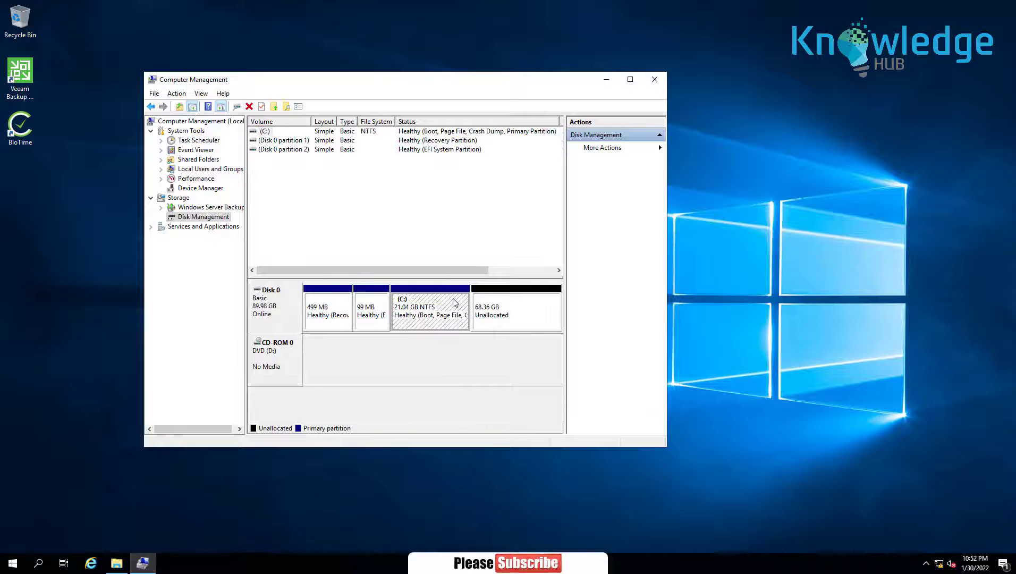
pyautogui.rightClick(429, 311)
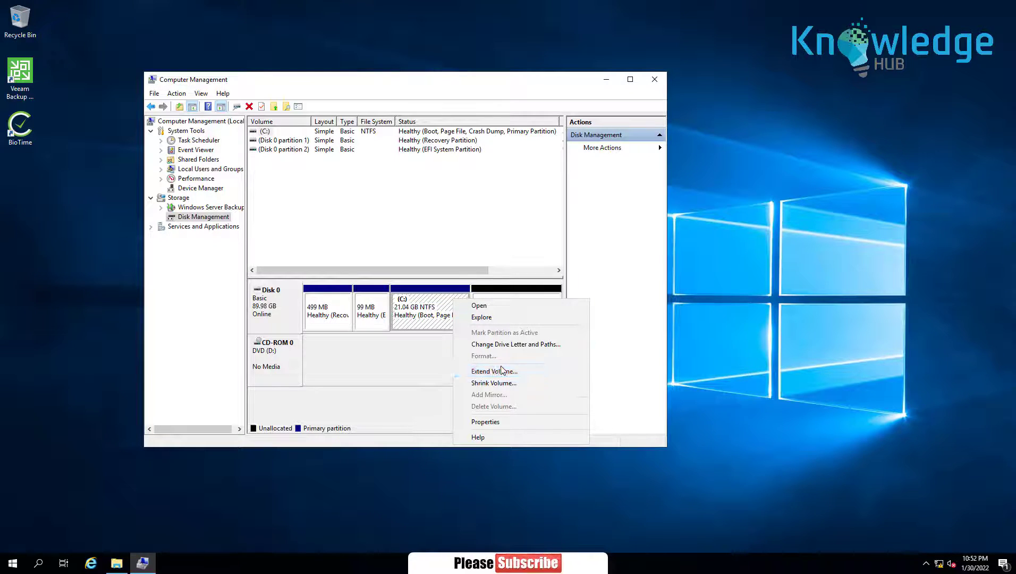
pyautogui.click(494, 370)
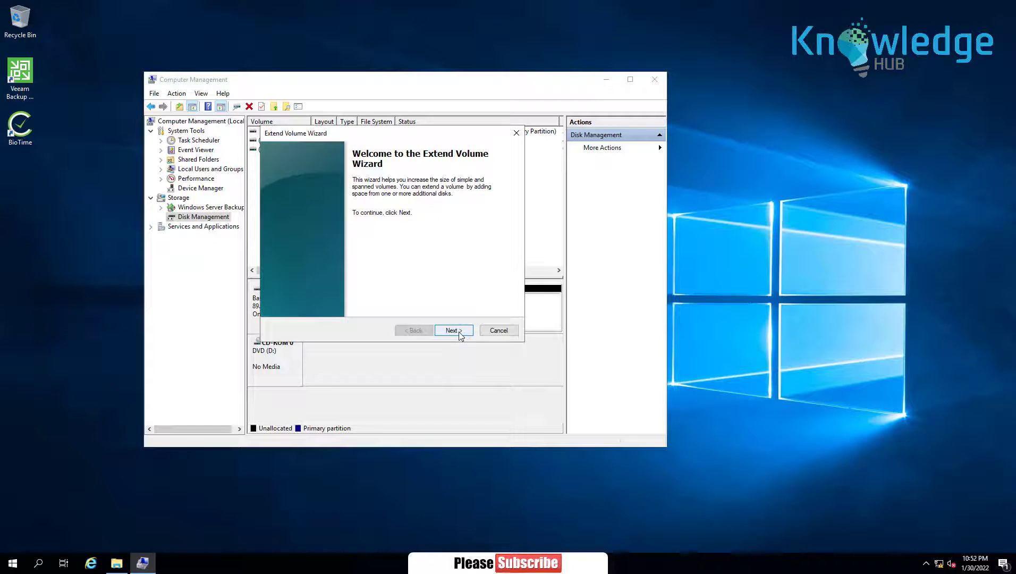
pyautogui.click(452, 331)
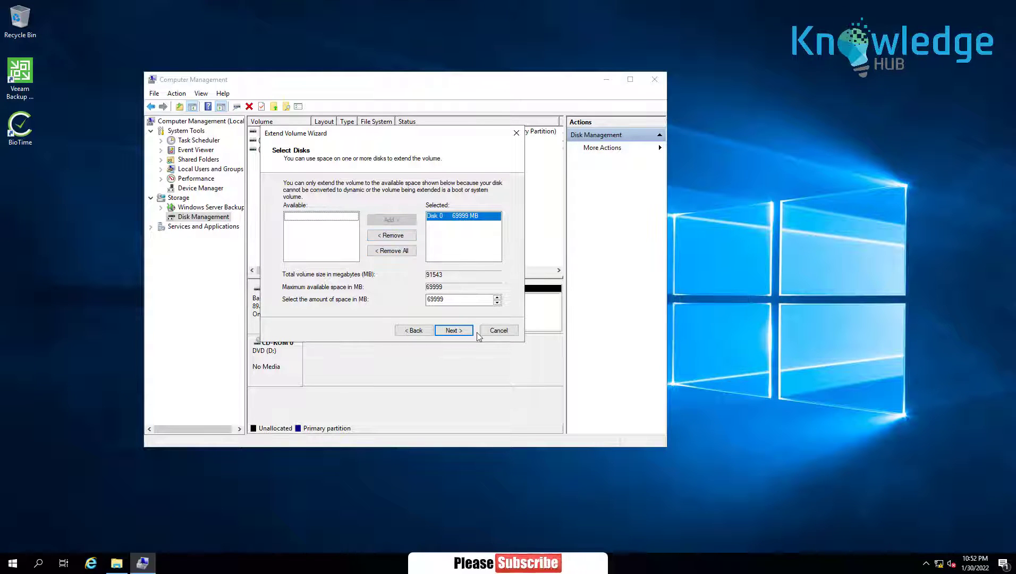
pyautogui.click(452, 330)
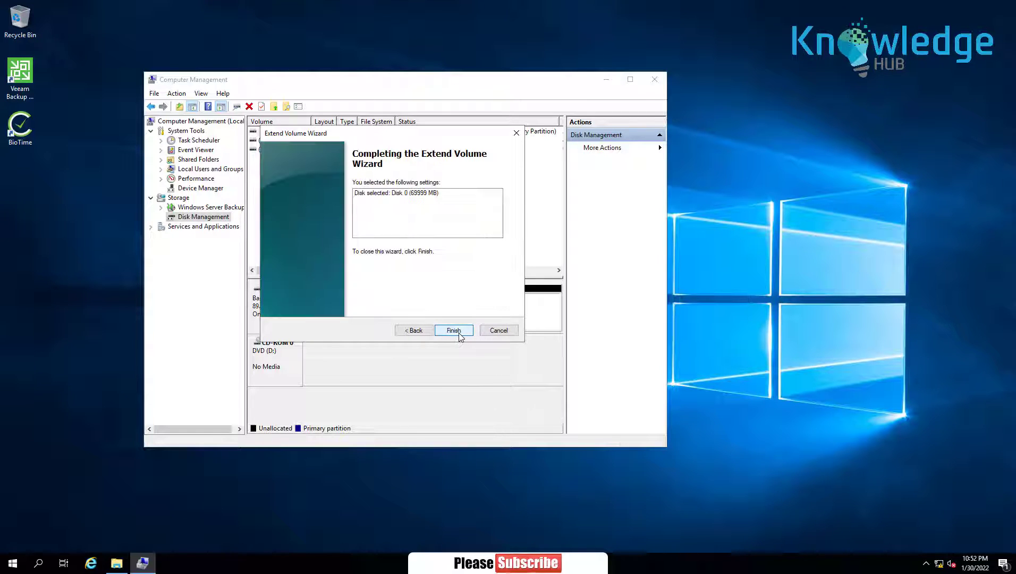
pyautogui.click(454, 330)
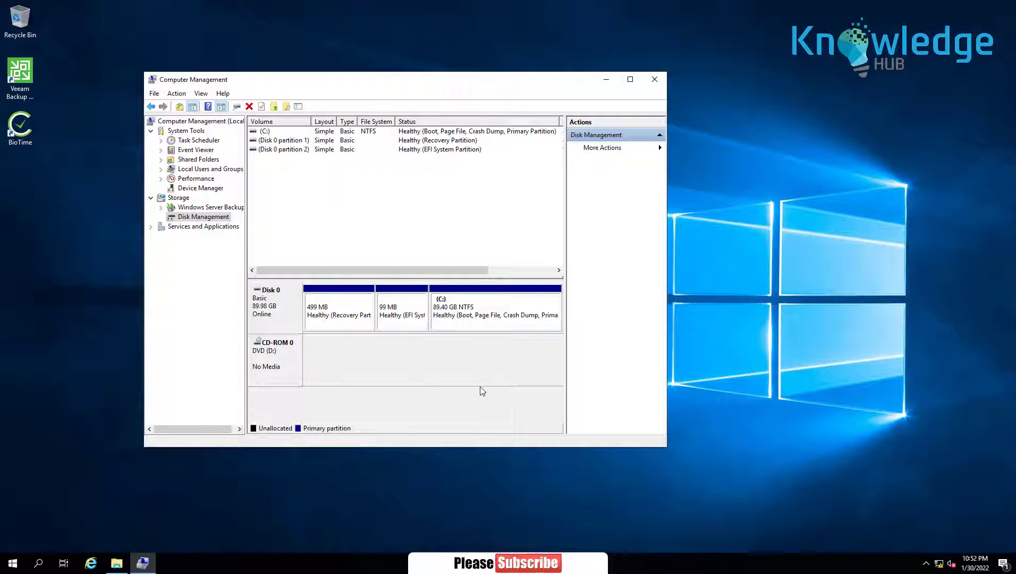
pyautogui.click(495, 307)
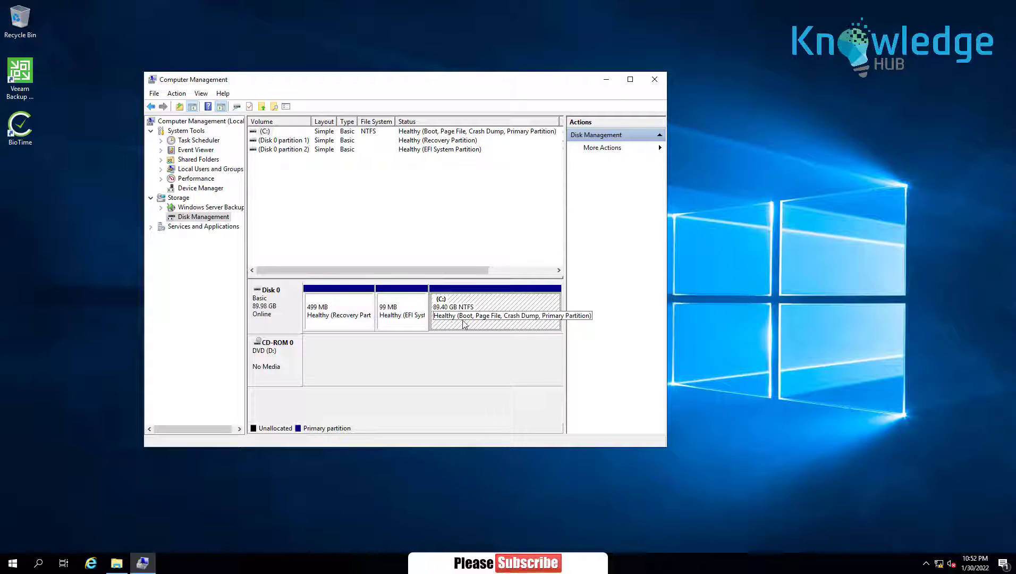
pyautogui.click(117, 562)
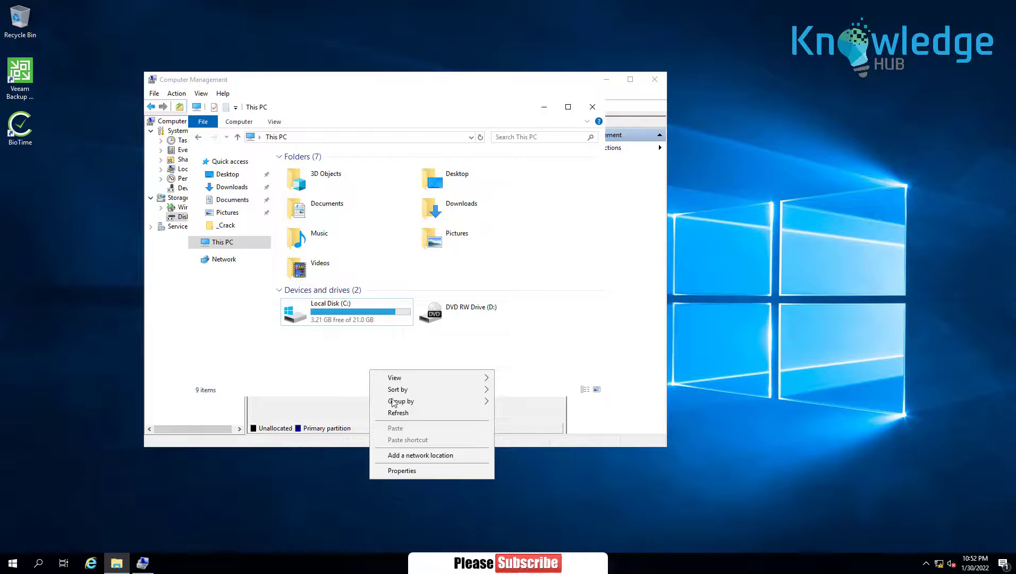
pyautogui.click(346, 312)
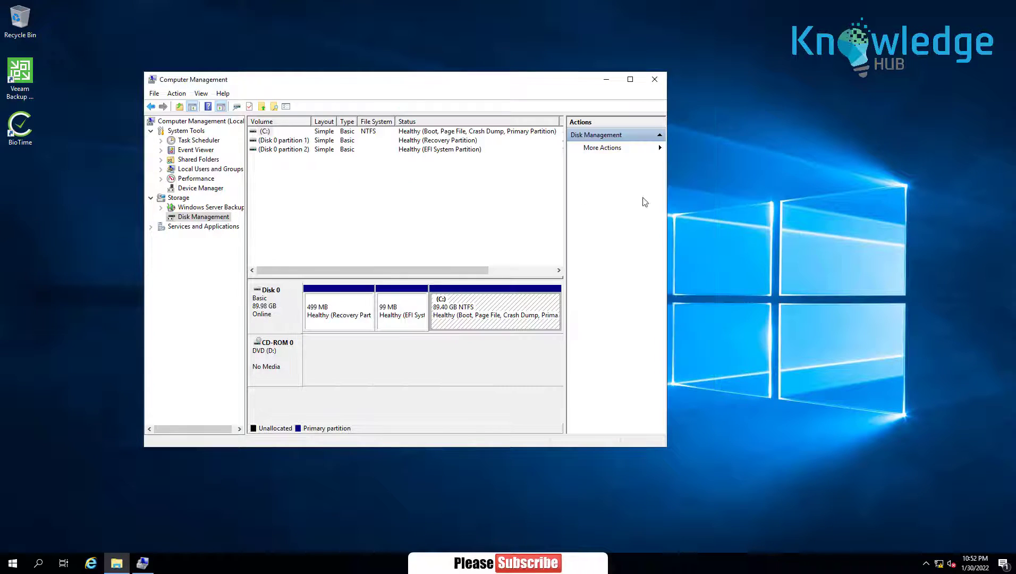
# Shrink C: by 70000 MB, leaving a 21543 MB partition.
pyautogui.rightClick(494, 311)
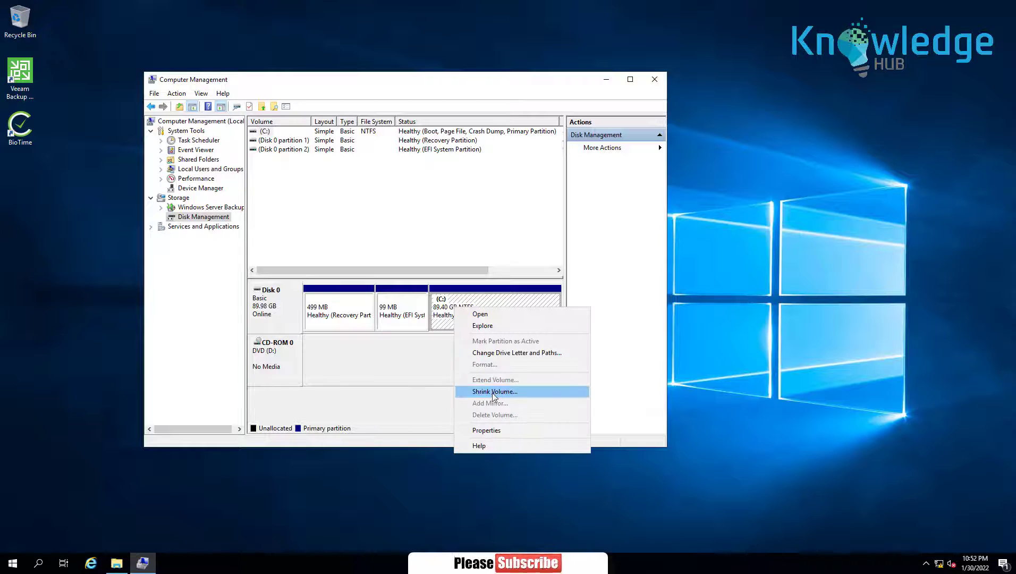
pyautogui.click(494, 391)
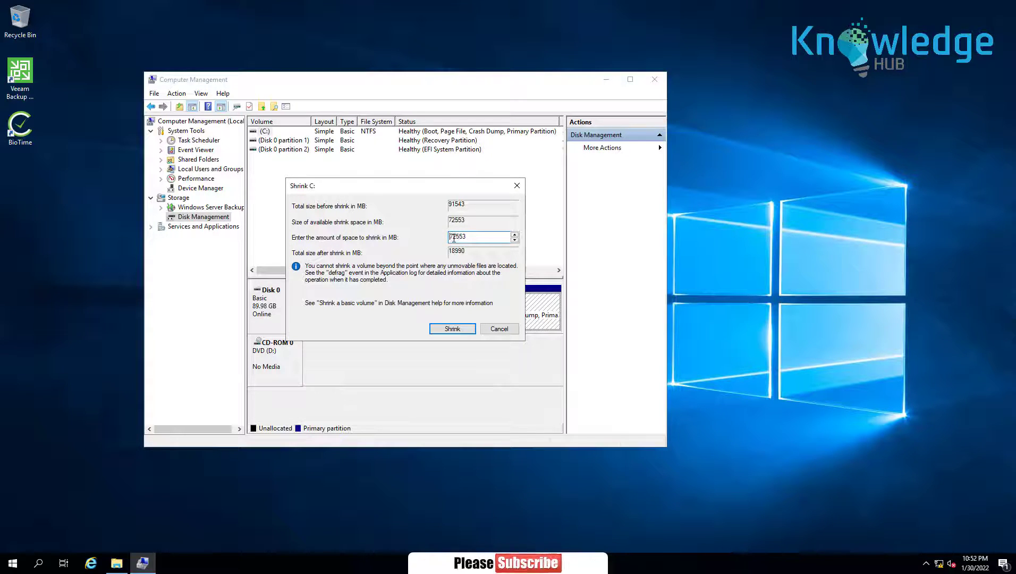
pyautogui.tripleClick(482, 237)
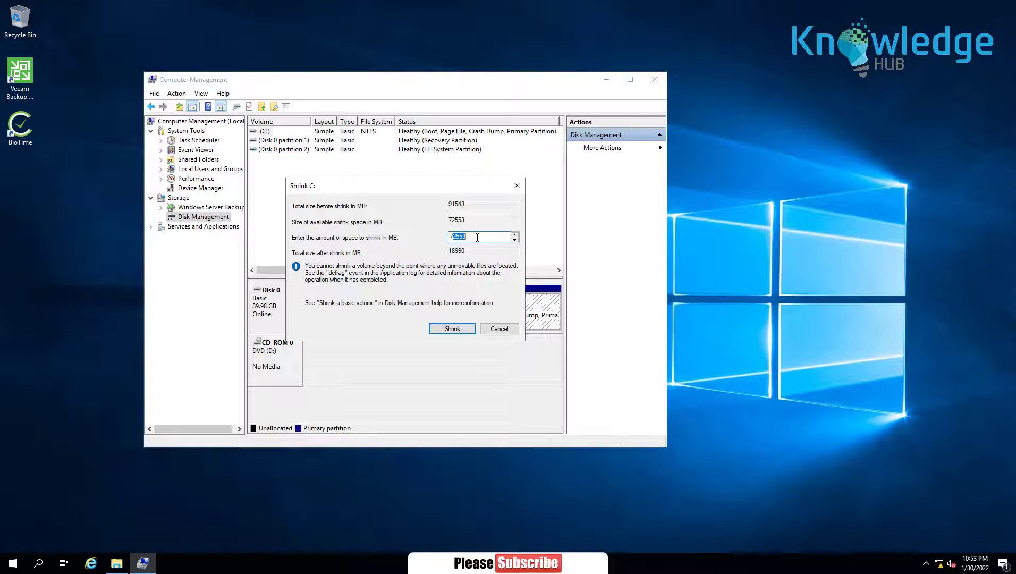
pyautogui.write('70000')
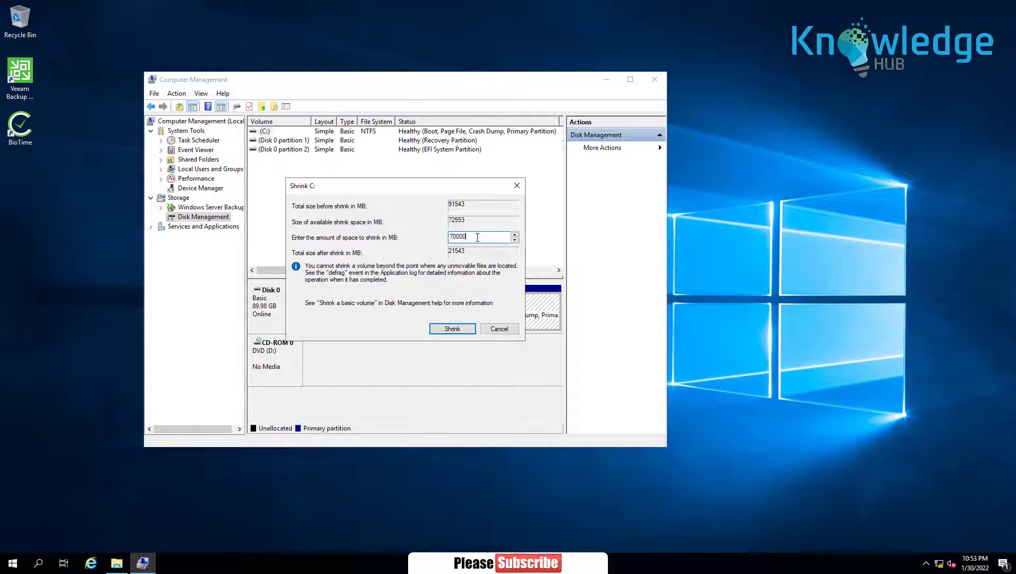
pyautogui.click(451, 329)
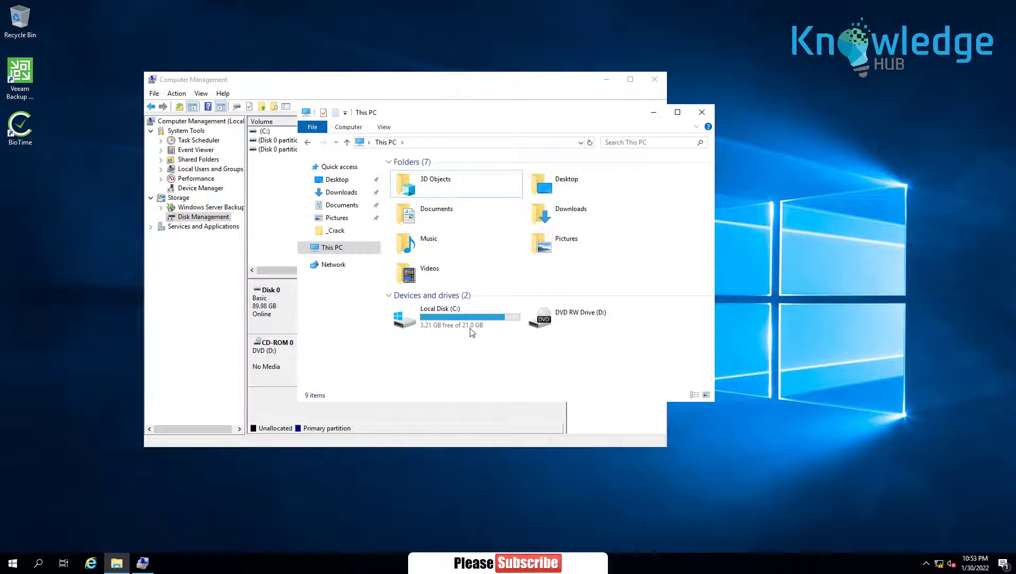
pyautogui.moveTo(467, 323)
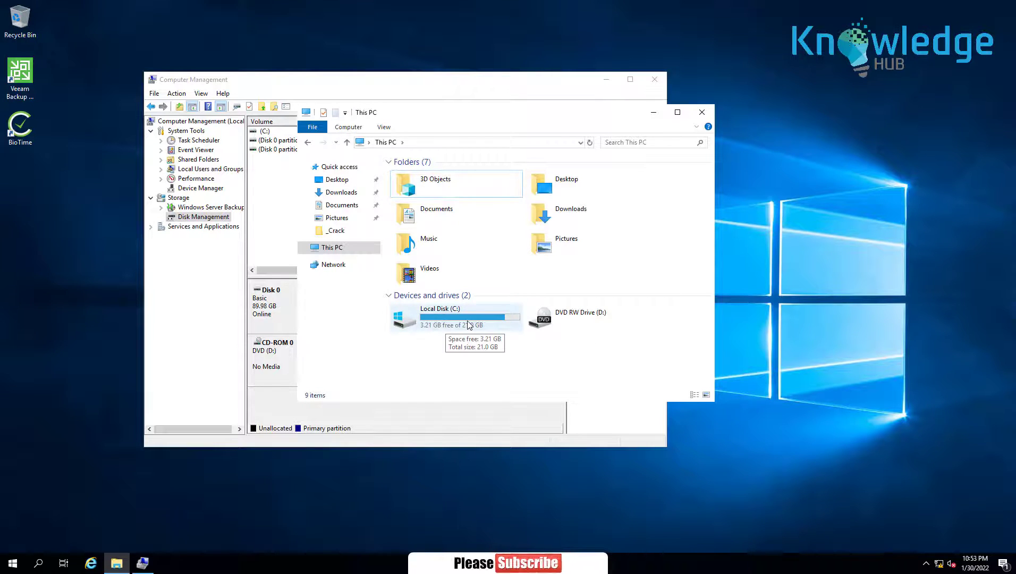